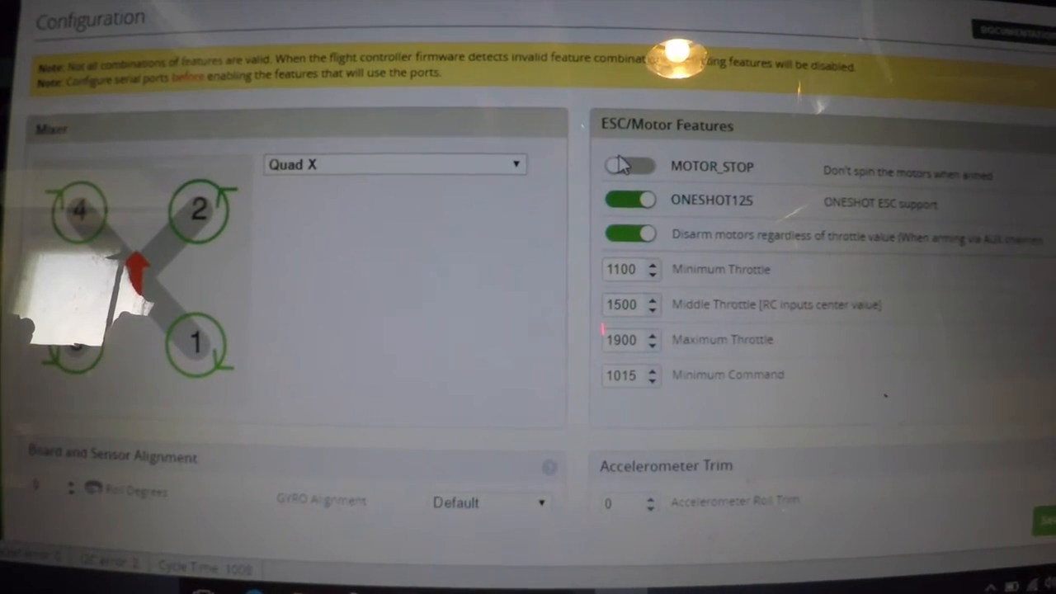
# Switch off the MOTOR_STOP toggle under ESC/Motor Features on the Configuration tab.
pyautogui.click(629, 166)
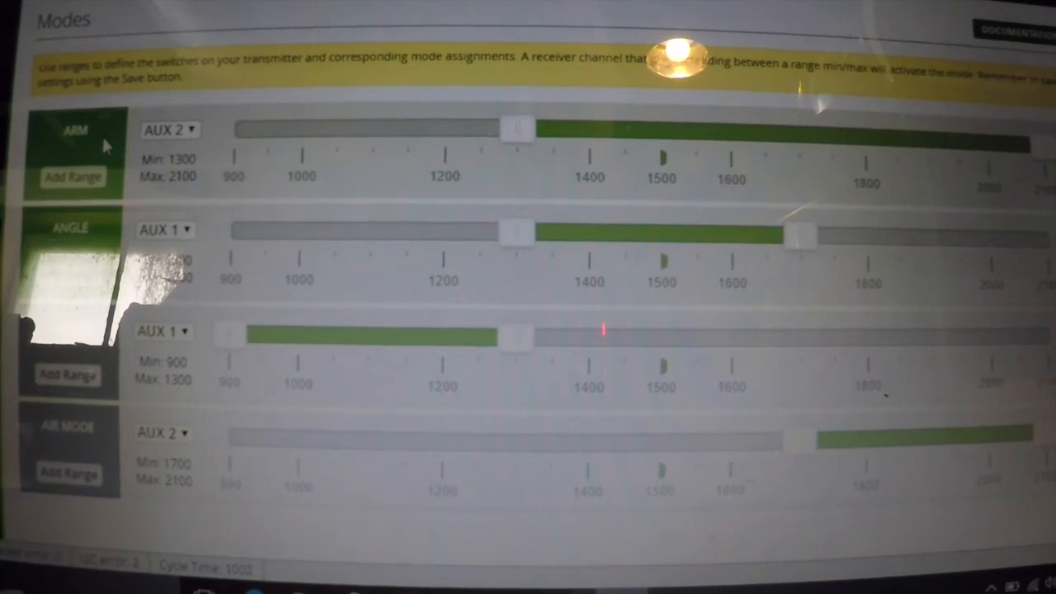
pyautogui.moveTo(364, 284)
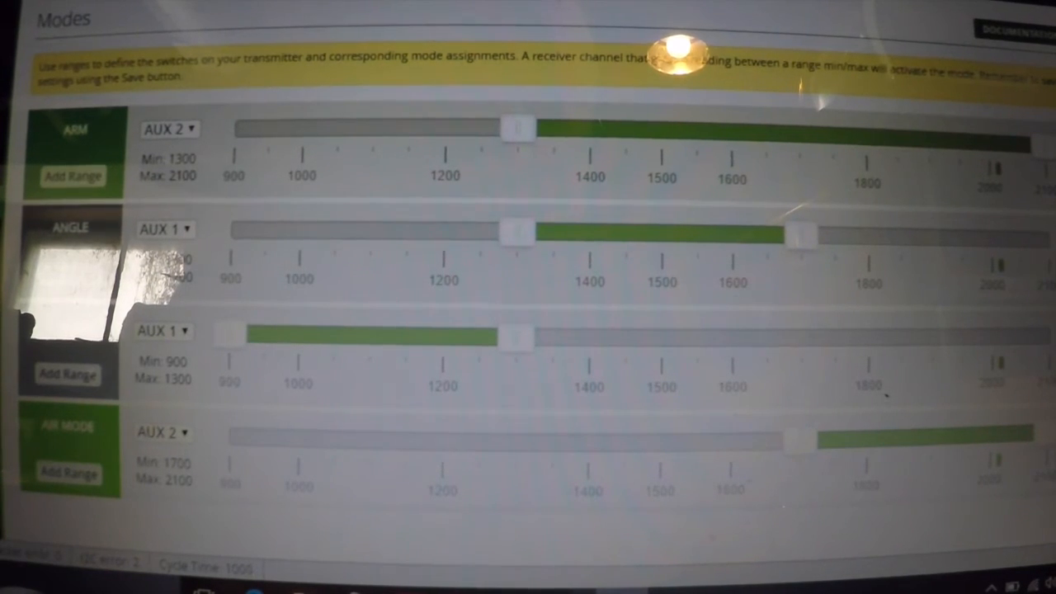
# Drag the range slider of the mode below AIR MODE to span 1700–2100.
pyautogui.scroll(-3)
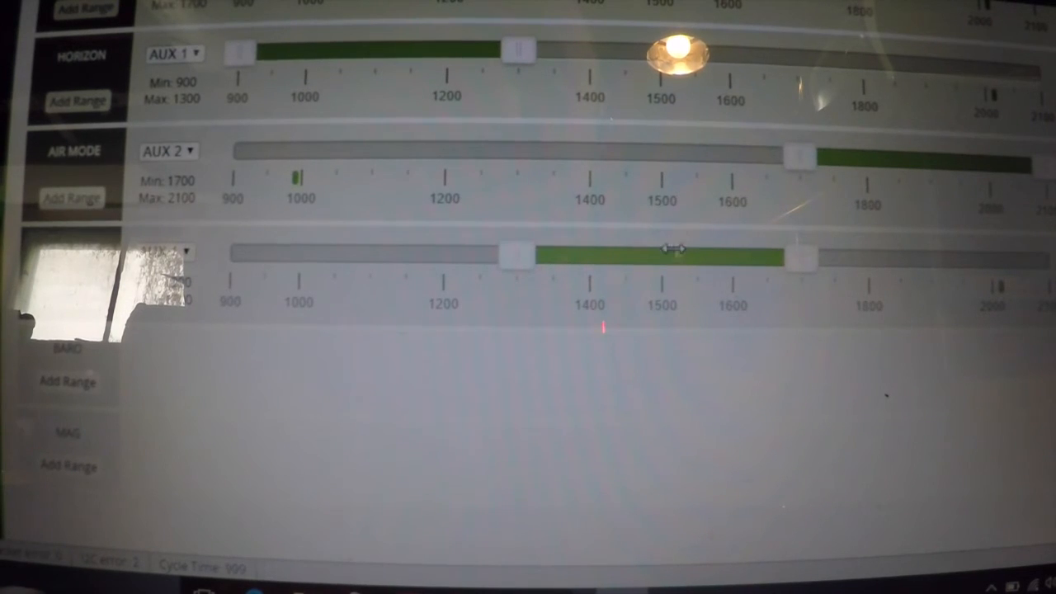
pyautogui.moveTo(515, 256); pyautogui.dragTo(796, 255)
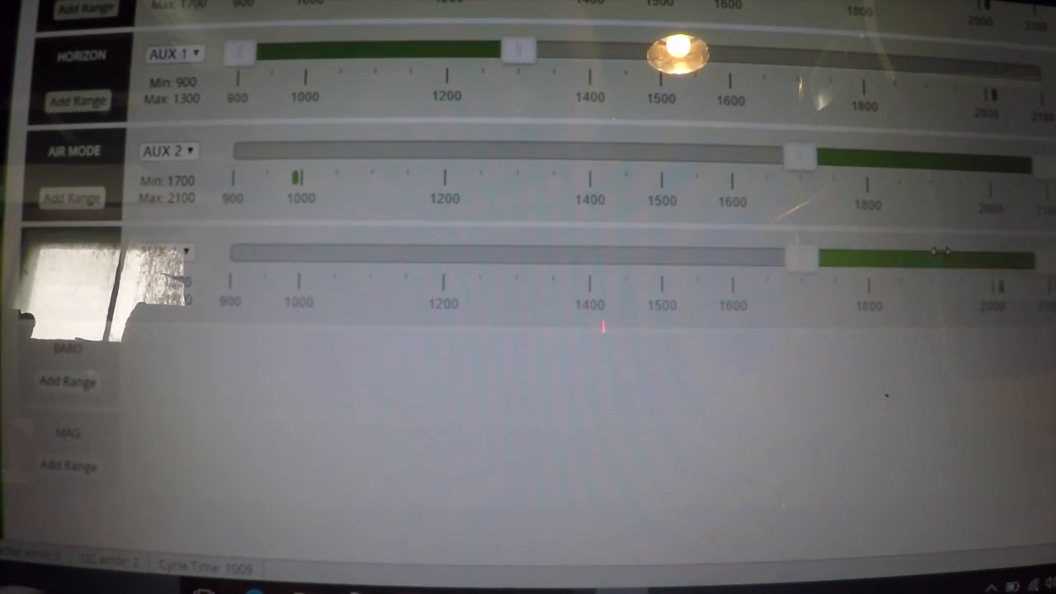